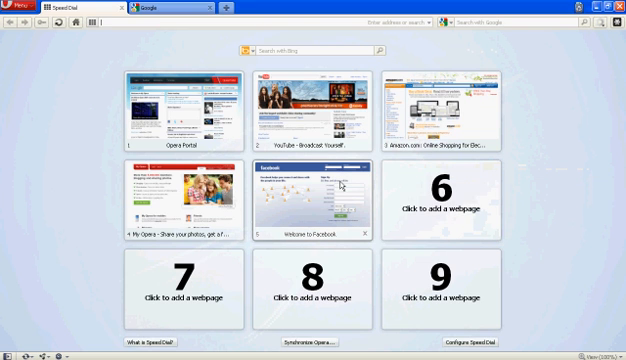
mouse_move(289, 170)
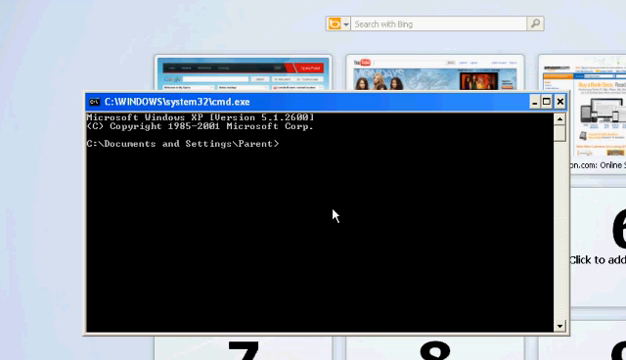
- Run ipconfig /all and locate the Default Gateway 192.168.0.1 in the output
type("ipconfig /all")
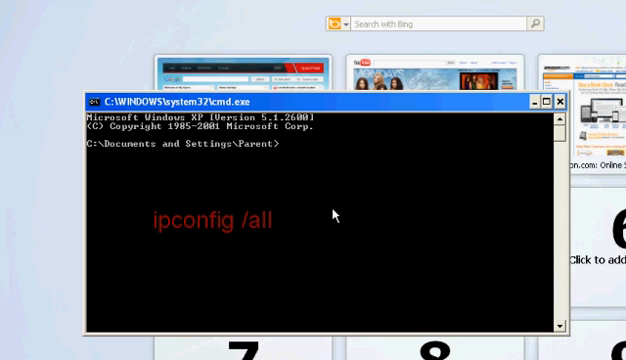
type("i")
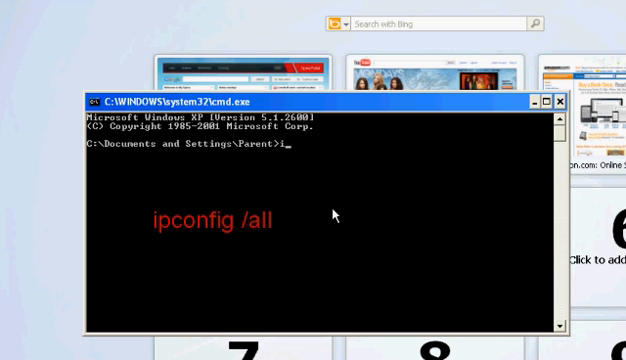
type("pcon")
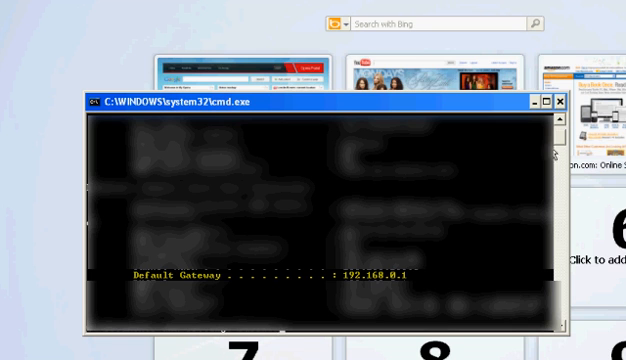
- Enter 192.168.0.1 in the address bar to load the router's login page
left_click(565, 100)
type("1")
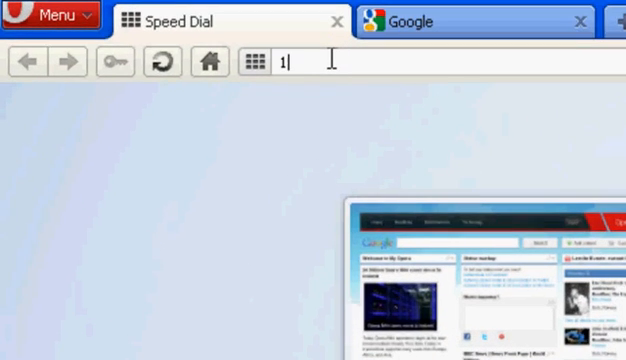
type("92.168")
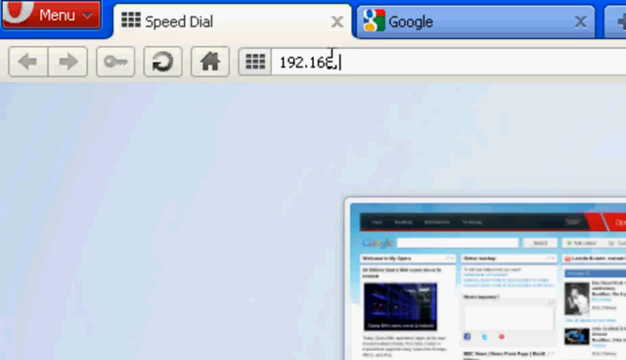
type(".0.1")
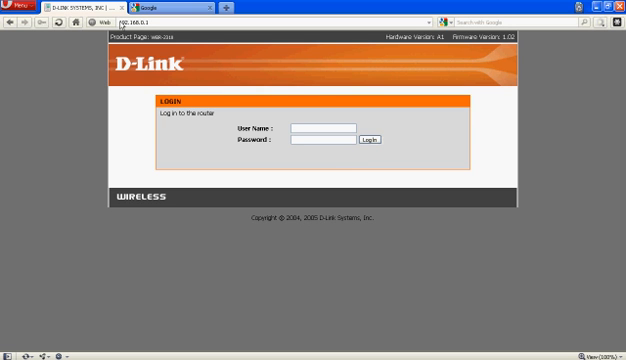
- Log in to the router with user name 'admin' and its password
left_click(315, 128)
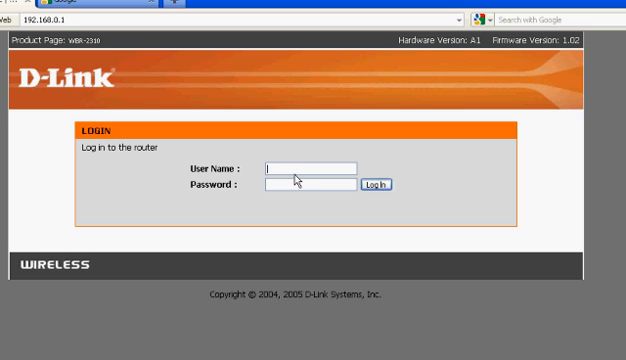
type("admin")
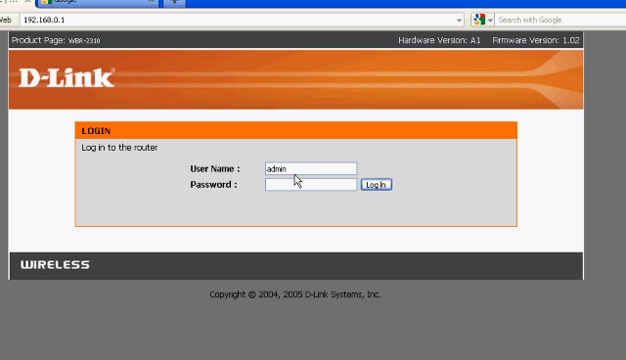
left_click(300, 188)
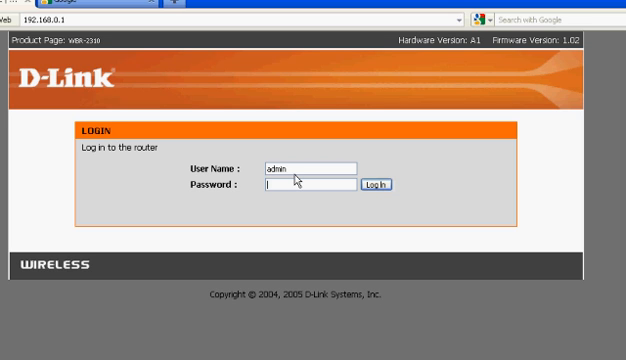
left_click(371, 187)
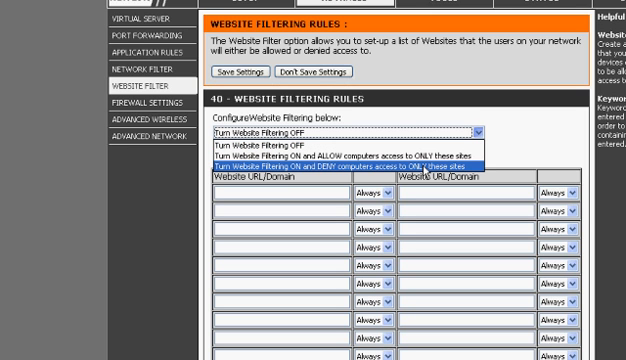
mouse_move(425, 168)
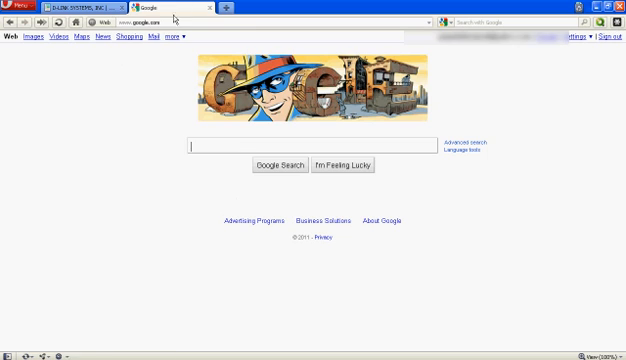
right_click(160, 24)
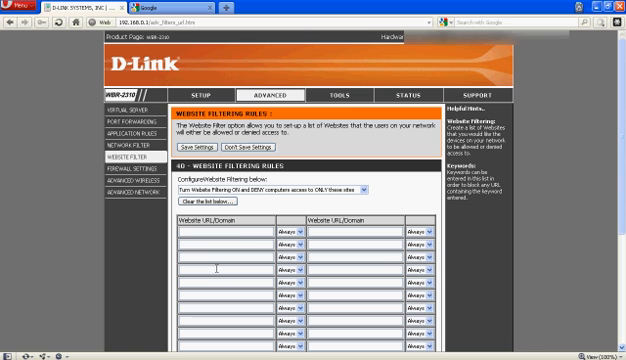
type("http://www.google.com/")
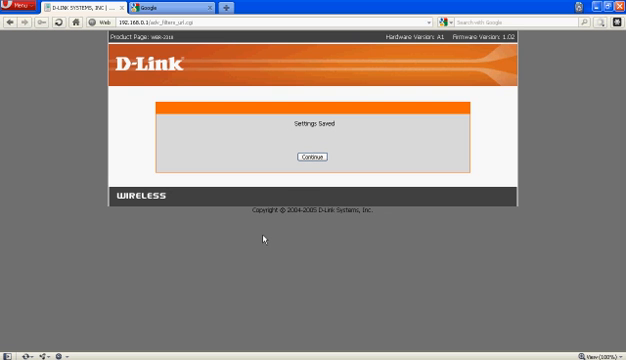
- Continue past Settings Saved and reload Google to see the 401 blocked-by-administrator page
left_click(310, 157)
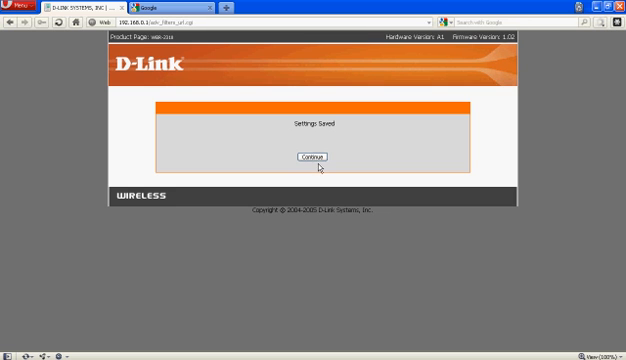
left_click(310, 157)
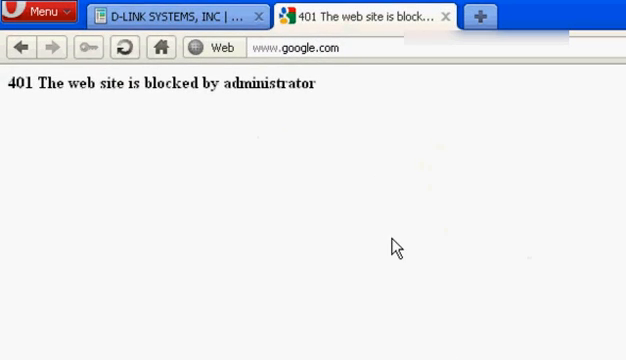
- Set the filter to 'Turn Website Filtering OFF' and save the settings
left_click(180, 17)
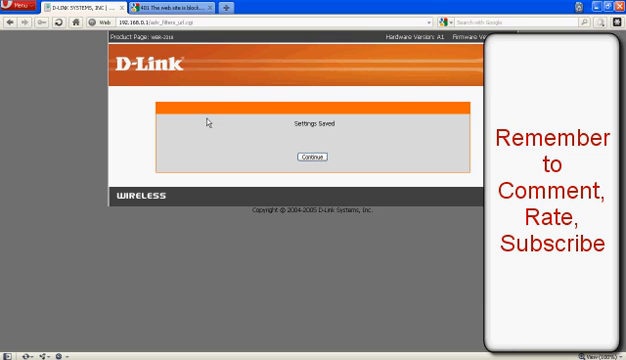
- Reload the Google tab to confirm the homepage loads, no longer blocked
left_click(311, 157)
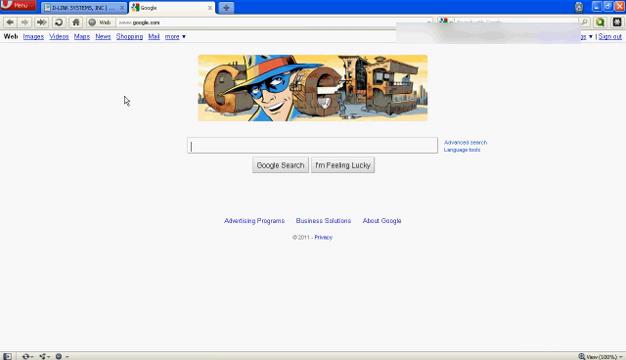
mouse_move(222, 235)
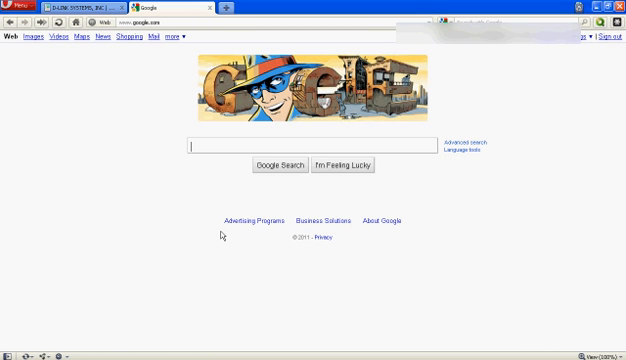